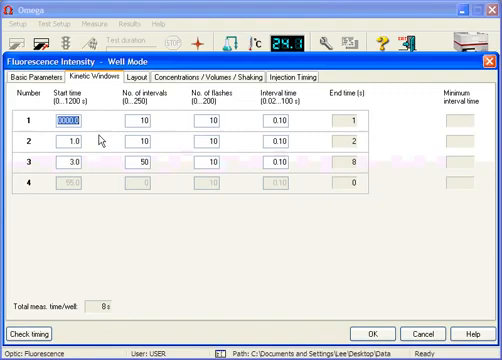
pyautogui.moveTo(58, 150)
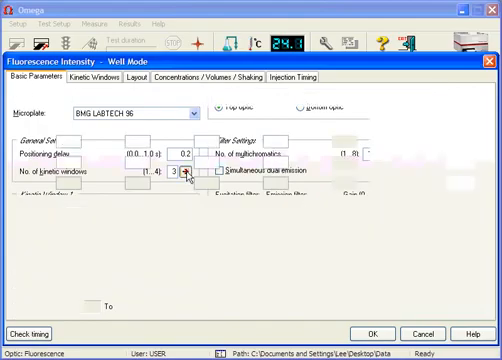
# - Show the kinetic window table with windows starting at 0, 1 and 3 s
pyautogui.click(100, 82)
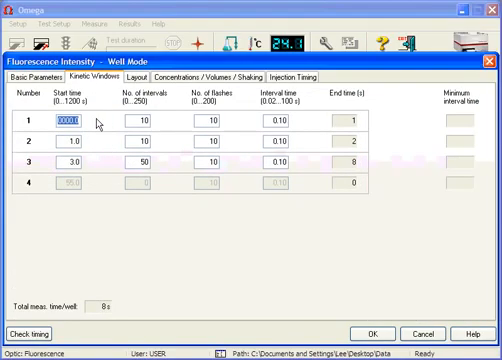
pyautogui.moveTo(185, 127)
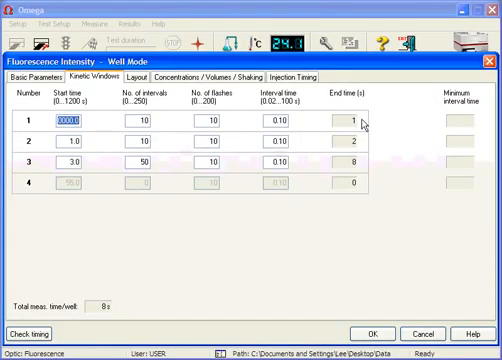
pyautogui.moveTo(97, 143)
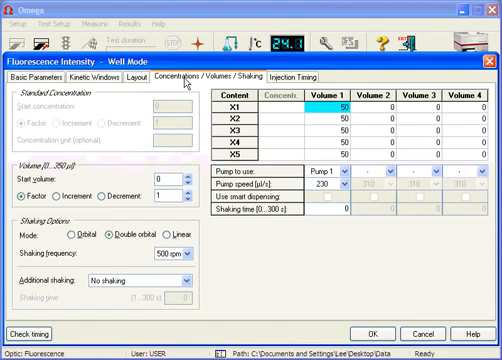
pyautogui.moveTo(295, 152)
pyautogui.write('100')
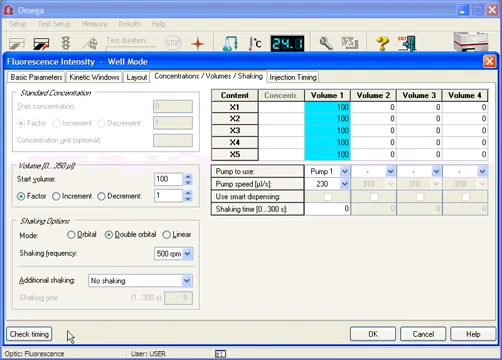
# - Check the protocol timing after setting 100 µl injection for X1–X5
pyautogui.click(36, 329)
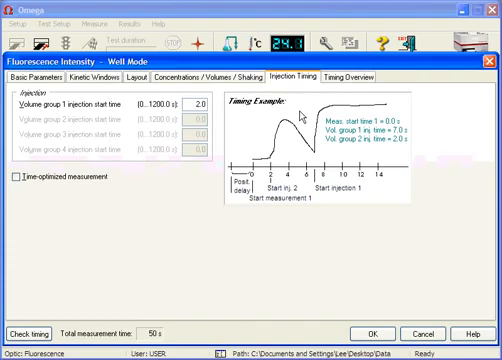
pyautogui.moveTo(263, 143)
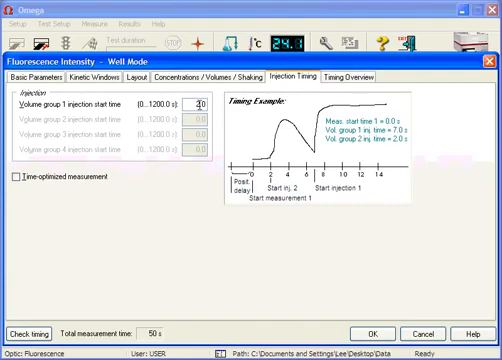
# - Review the 2 s volume group 1 injection start, then go back to kinetic windows
pyautogui.click(96, 67)
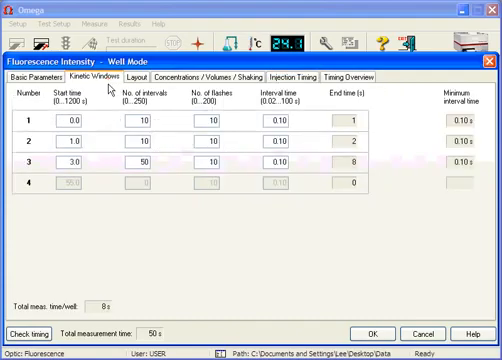
pyautogui.moveTo(96, 118)
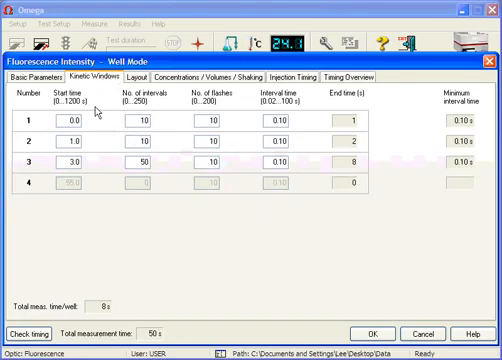
pyautogui.click(287, 84)
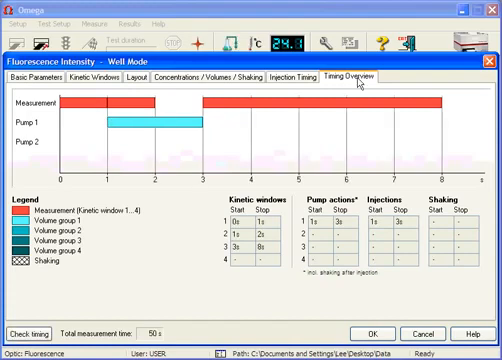
# - View injection timing, then the timeline of measurement windows and pump 1 injection
pyautogui.click(294, 72)
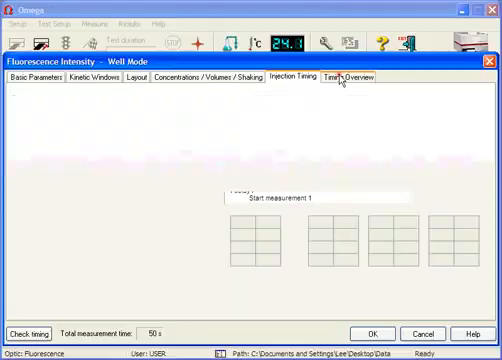
pyautogui.click(345, 73)
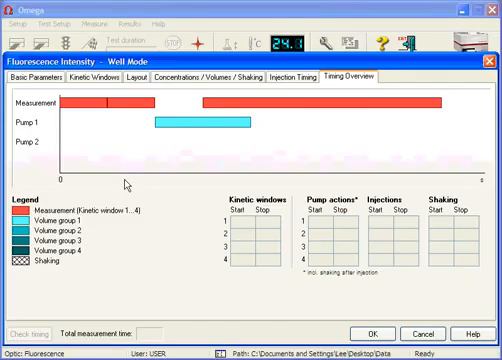
pyautogui.moveTo(103, 120)
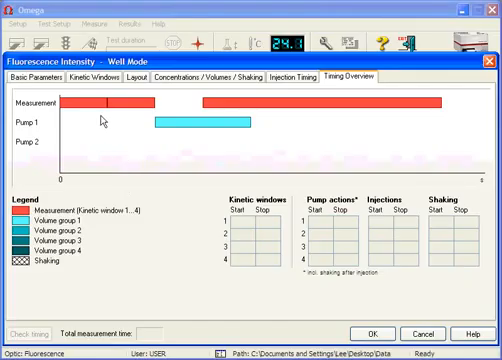
pyautogui.moveTo(205, 130)
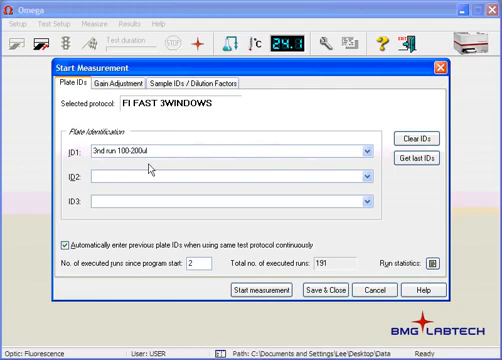
# - Start the FI FAST 3WINDOWS run under plate ID '3nd run 100-200ul'
pyautogui.click(267, 291)
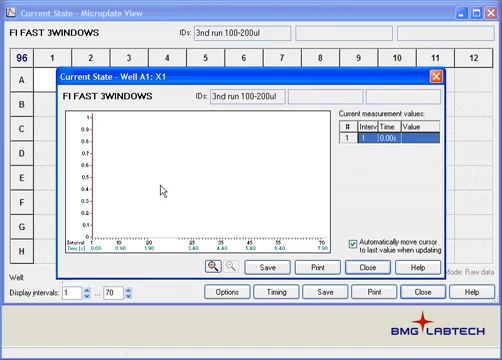
pyautogui.moveTo(113, 152)
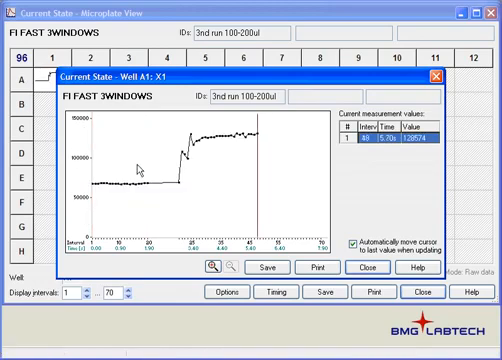
pyautogui.moveTo(195, 147)
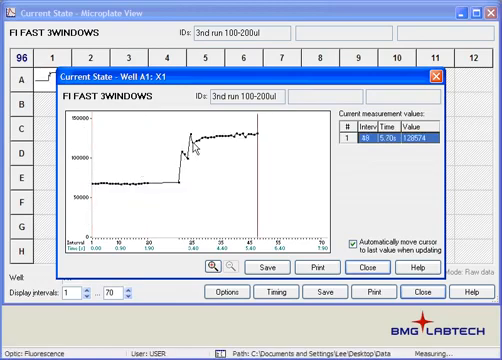
# - Close well A1's live curve to return to the plate view
pyautogui.click(358, 268)
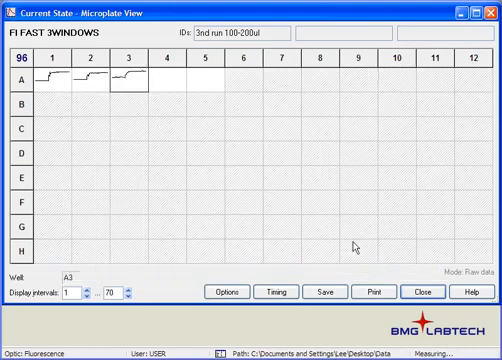
pyautogui.doubleClick(159, 81)
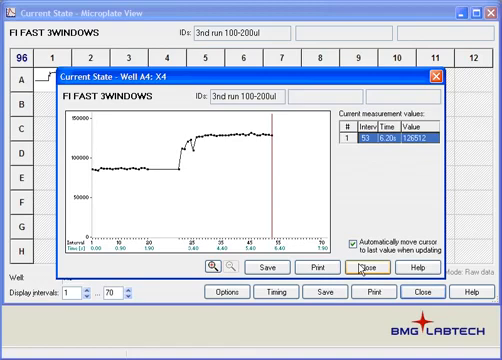
pyautogui.click(352, 270)
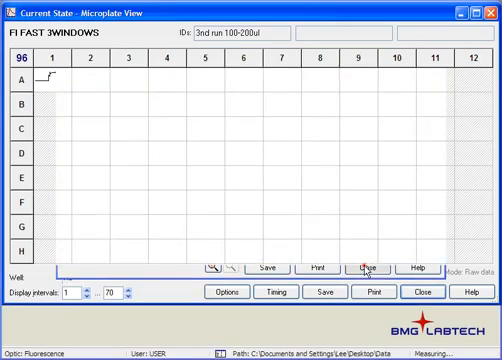